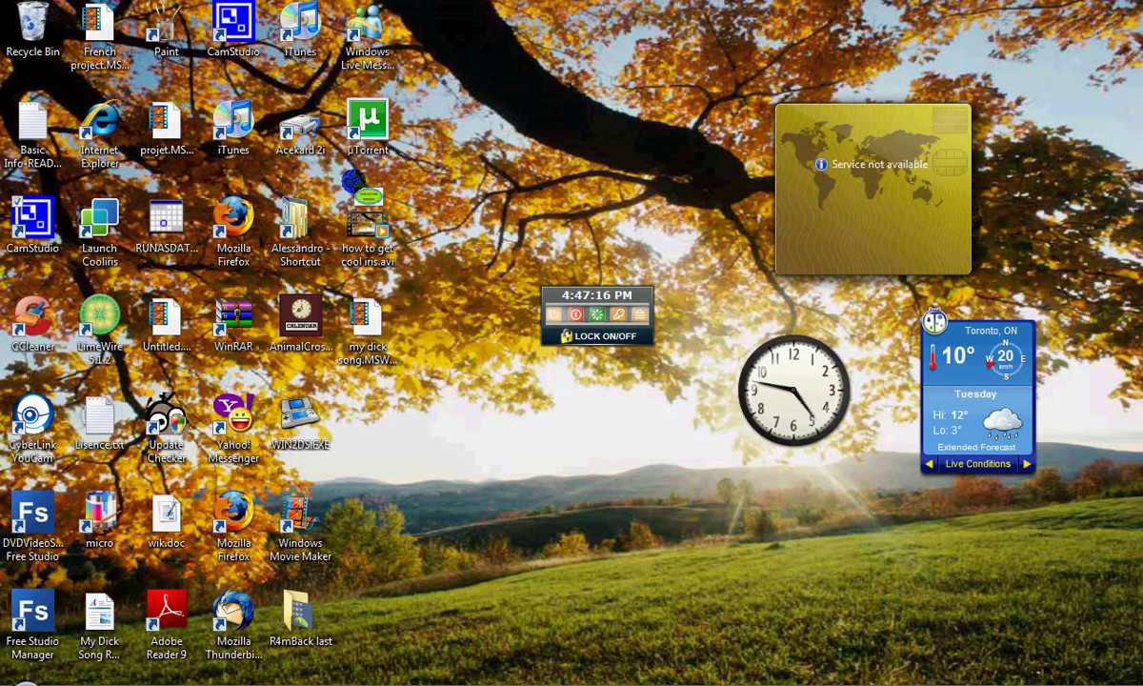
# Open the Start menu's All Programs list to reach Accessories and Run
pyautogui.click(366, 228)
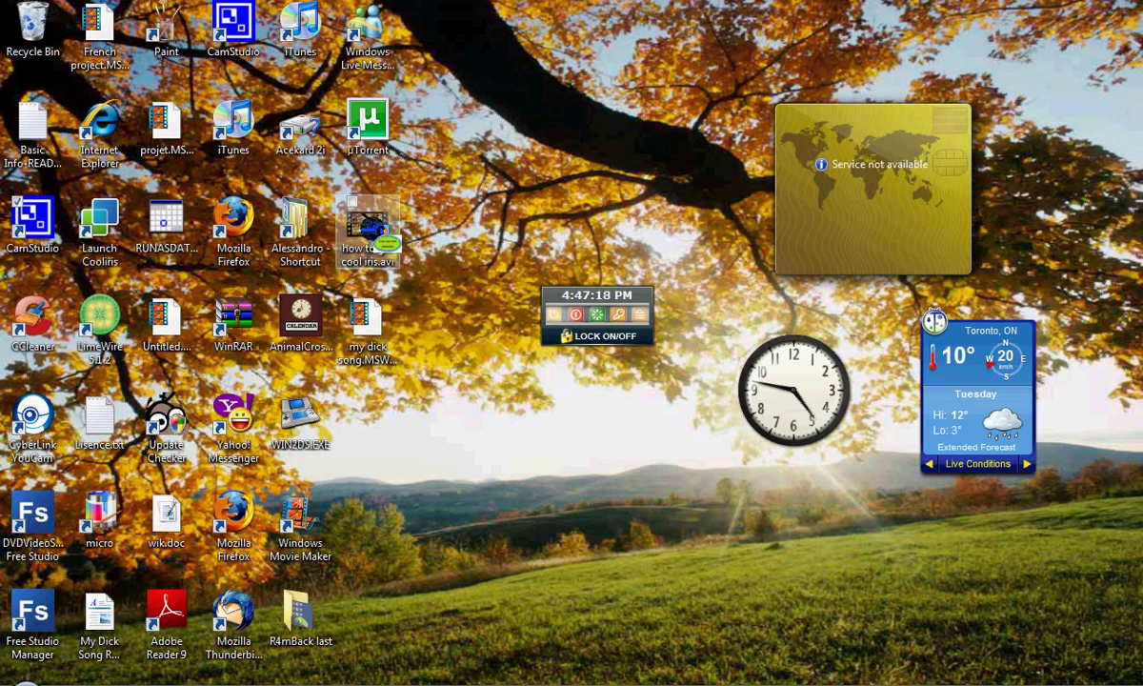
pyautogui.click(10, 676)
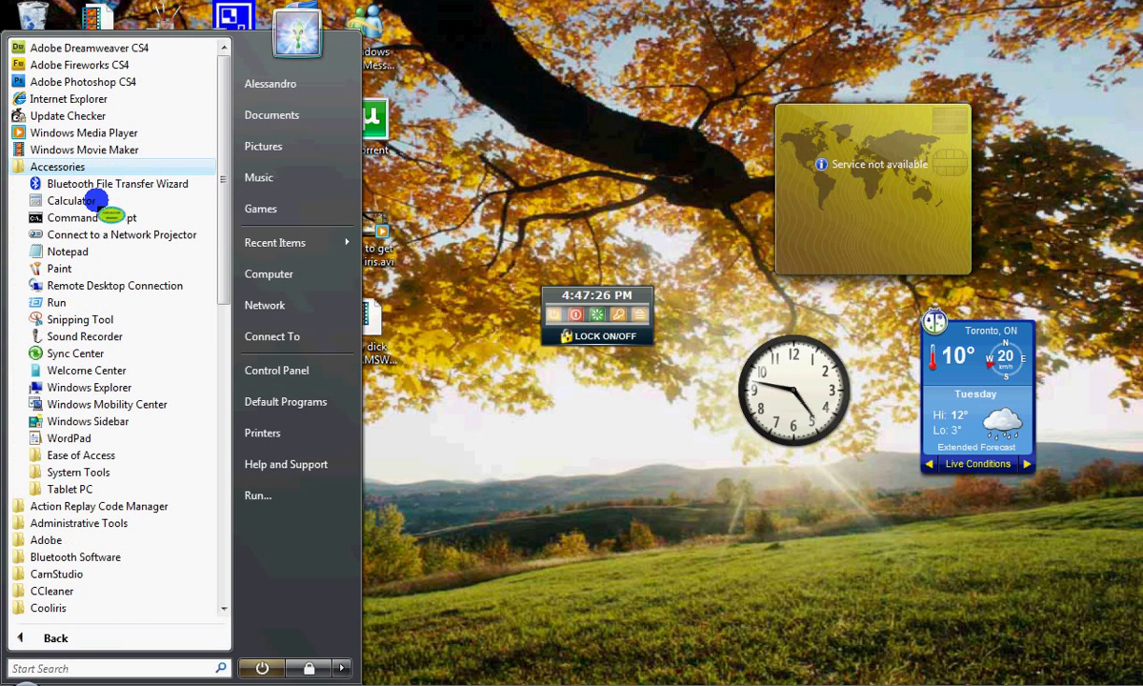
pyautogui.moveTo(57, 302)
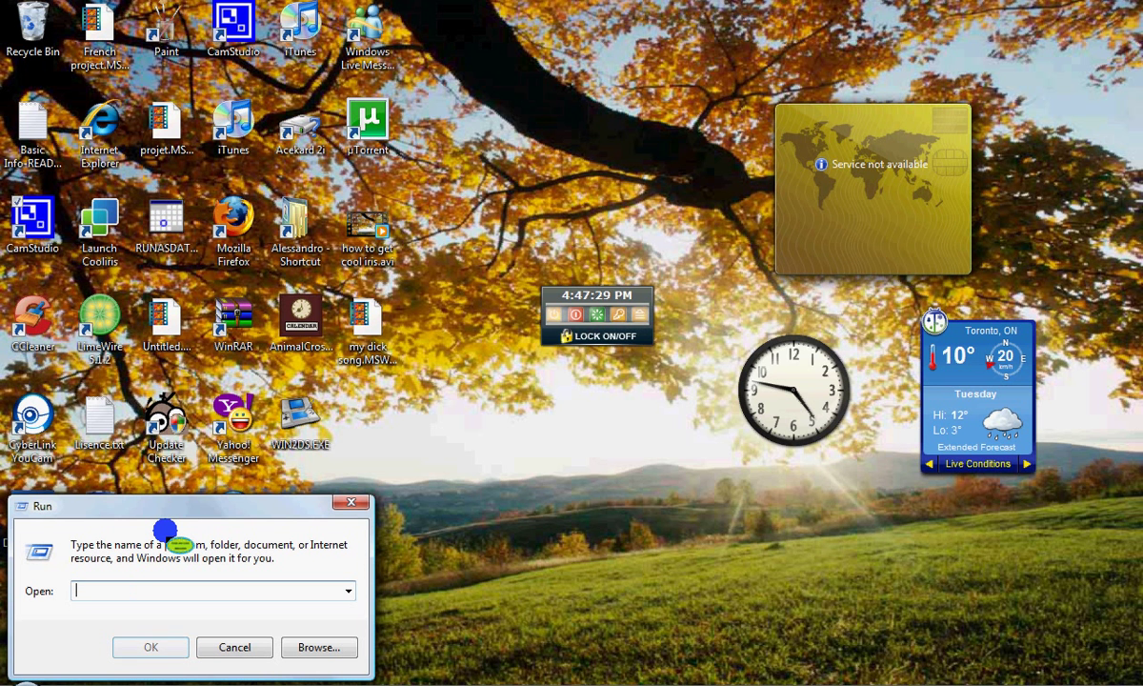
# Run iexpress.exe from the Run dialog to launch the IExpress 2.0 wizard
pyautogui.write('iexpress.exe')
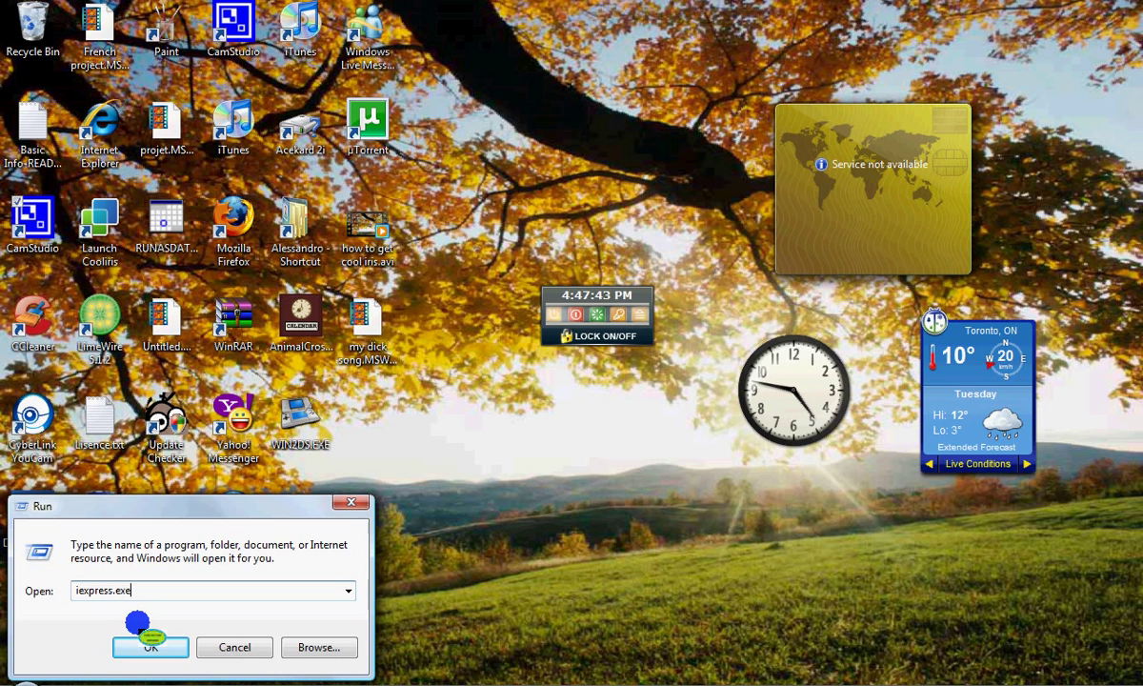
pyautogui.click(150, 647)
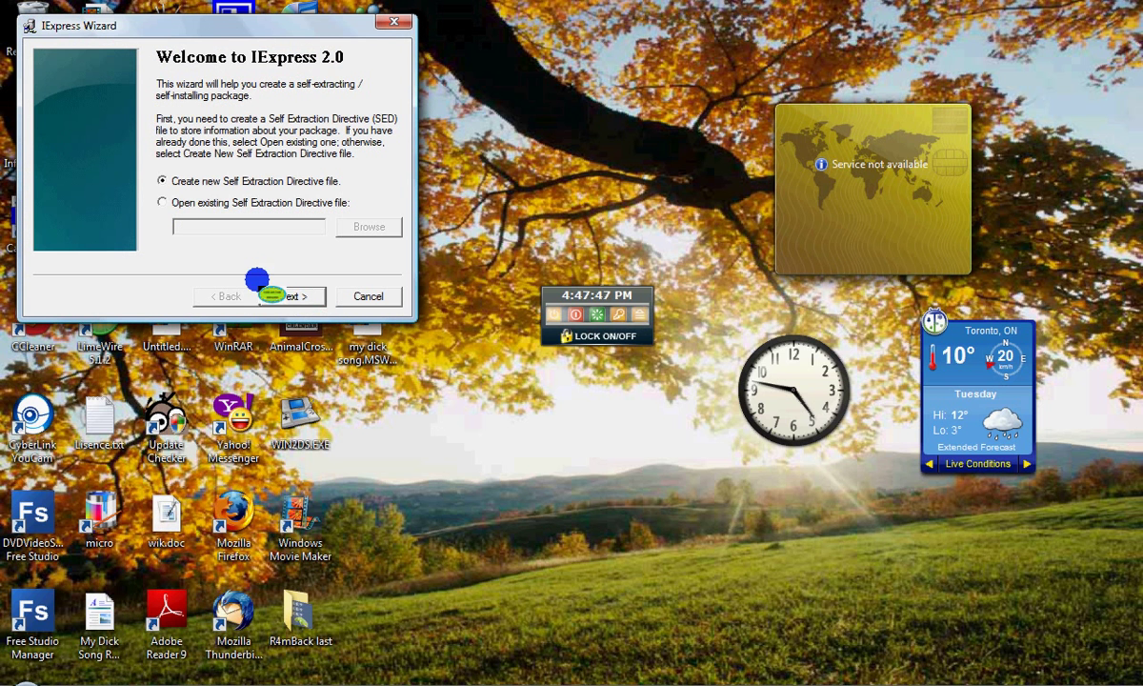
pyautogui.moveTo(276, 313)
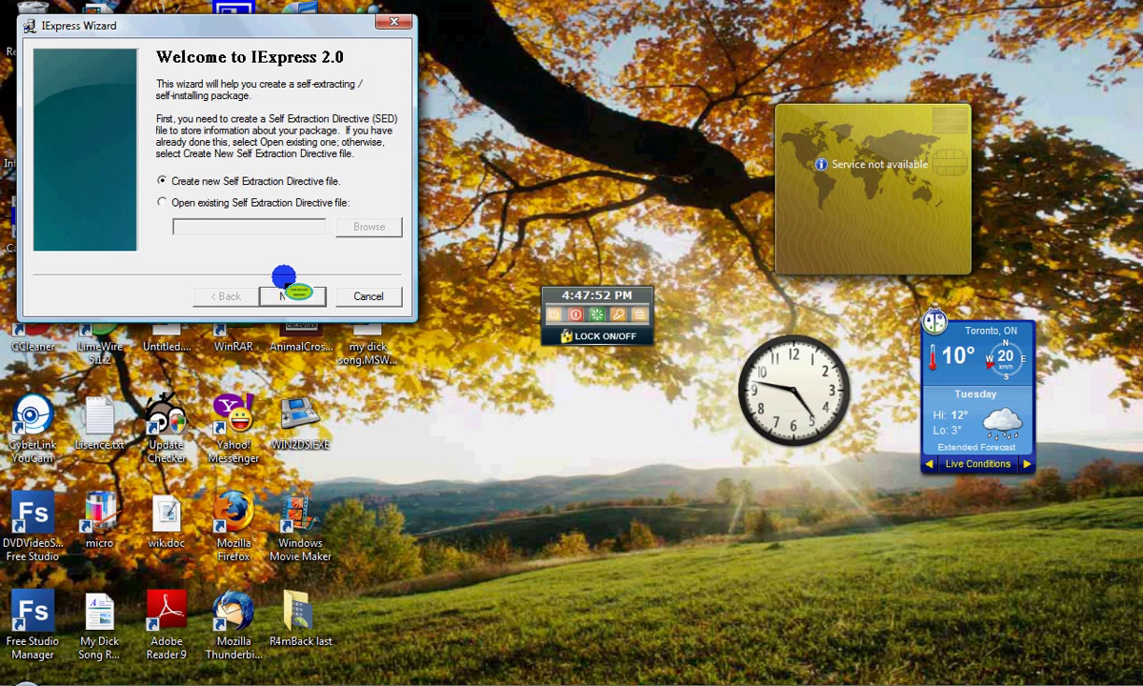
# Start a new Self Extraction Directive with 'Extract files only' as the package purpose
pyautogui.click(293, 295)
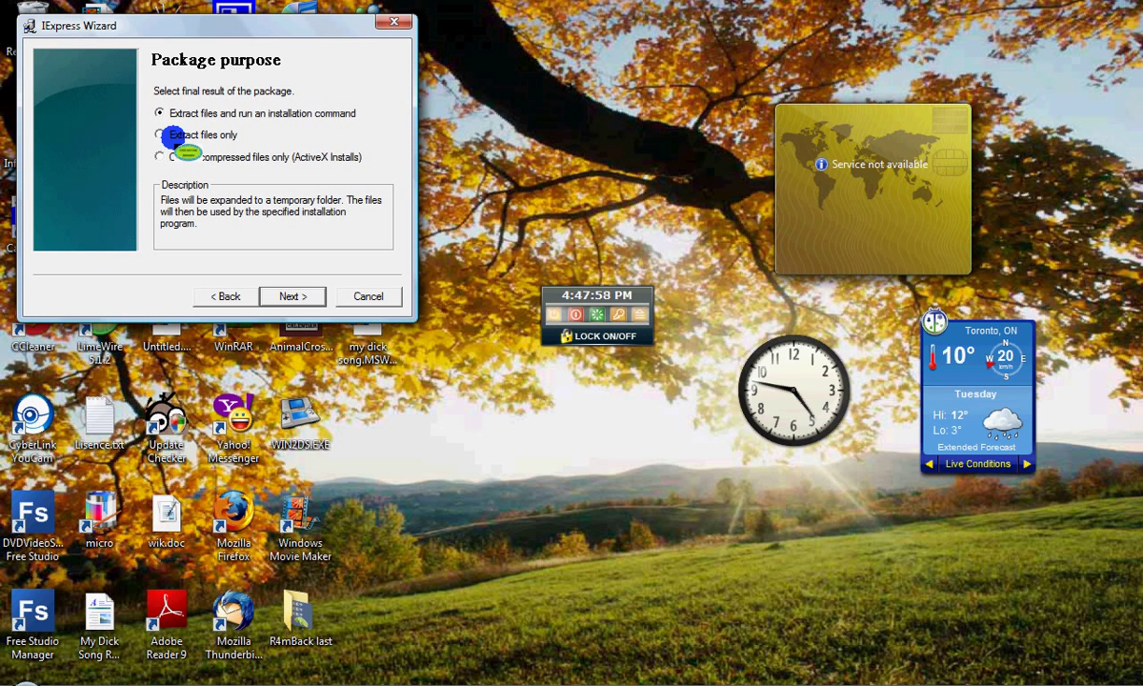
pyautogui.click(160, 134)
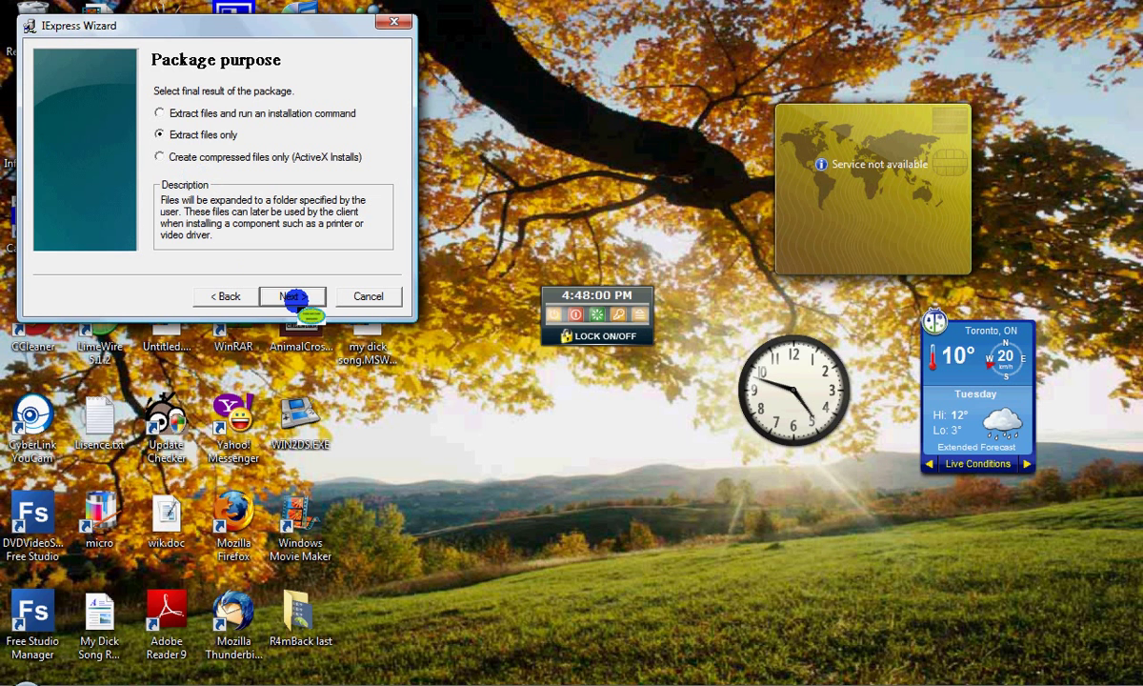
pyautogui.click(292, 296)
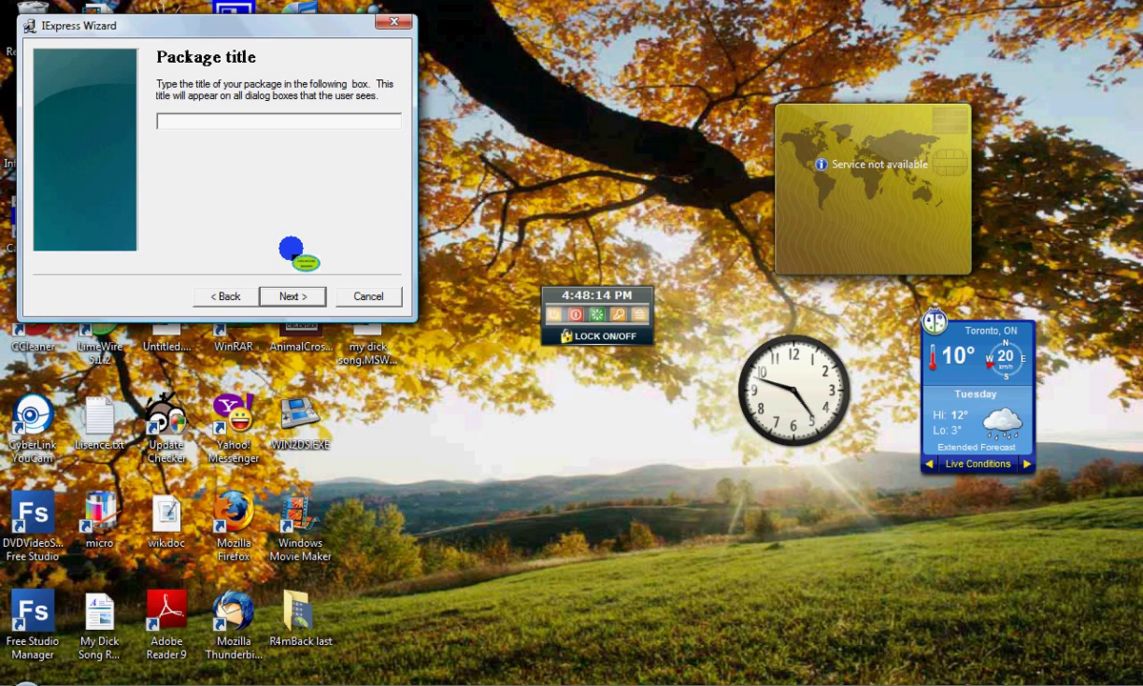
# Title the package 'exe file'
pyautogui.write('exe')
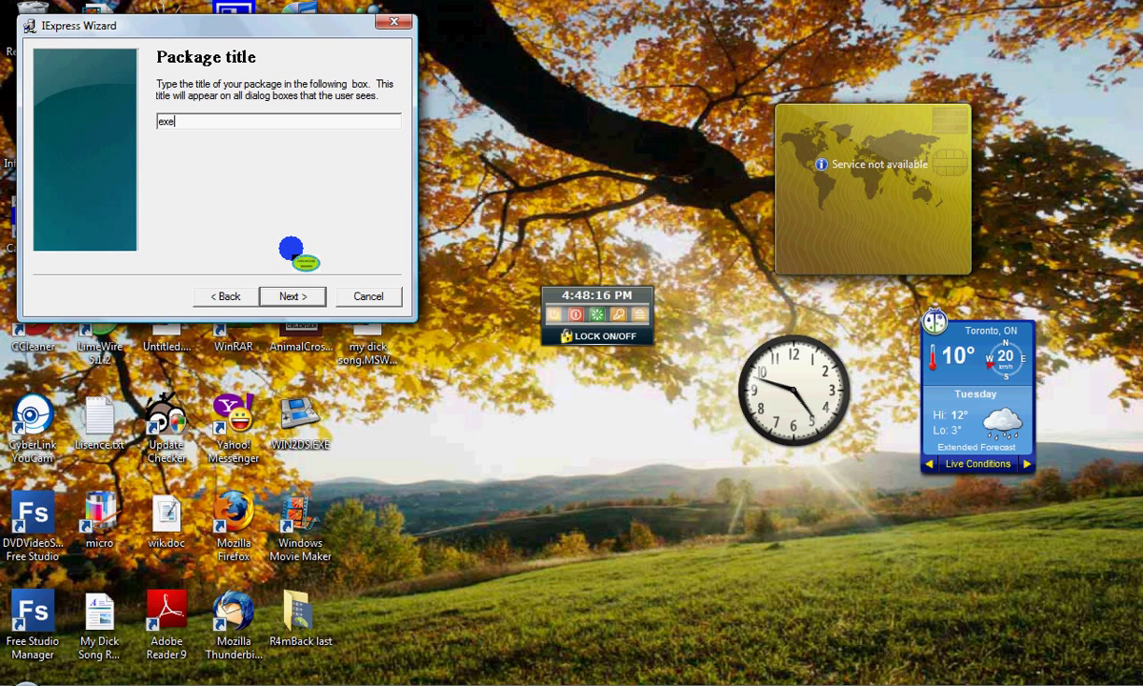
pyautogui.write('file')
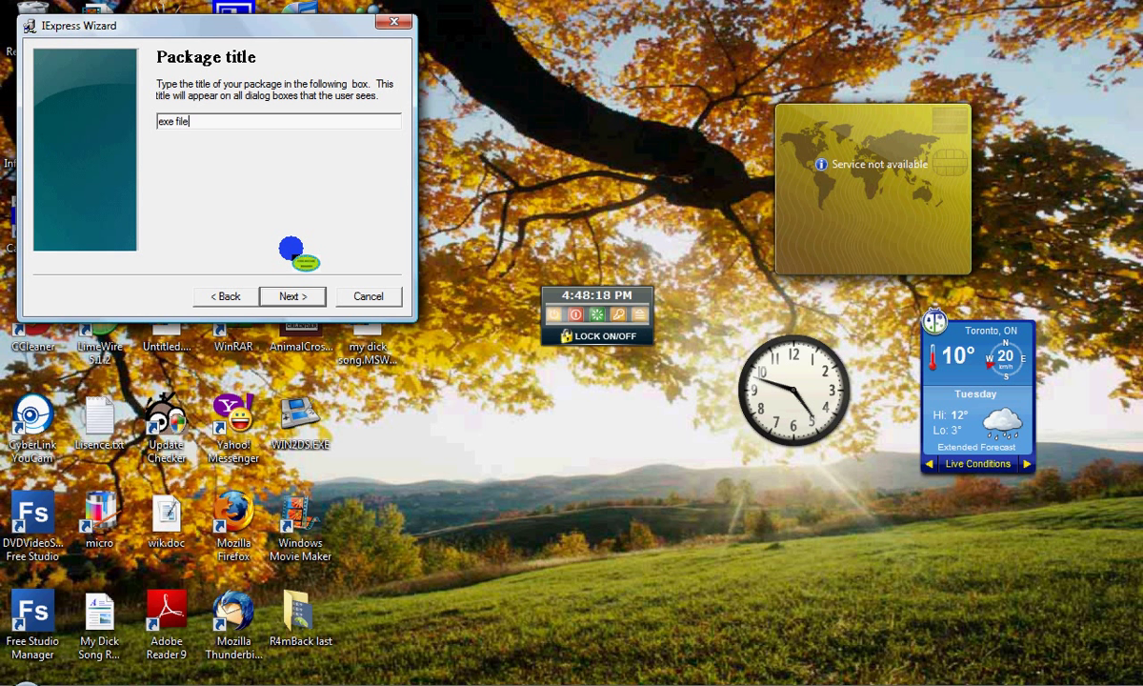
pyautogui.click(292, 296)
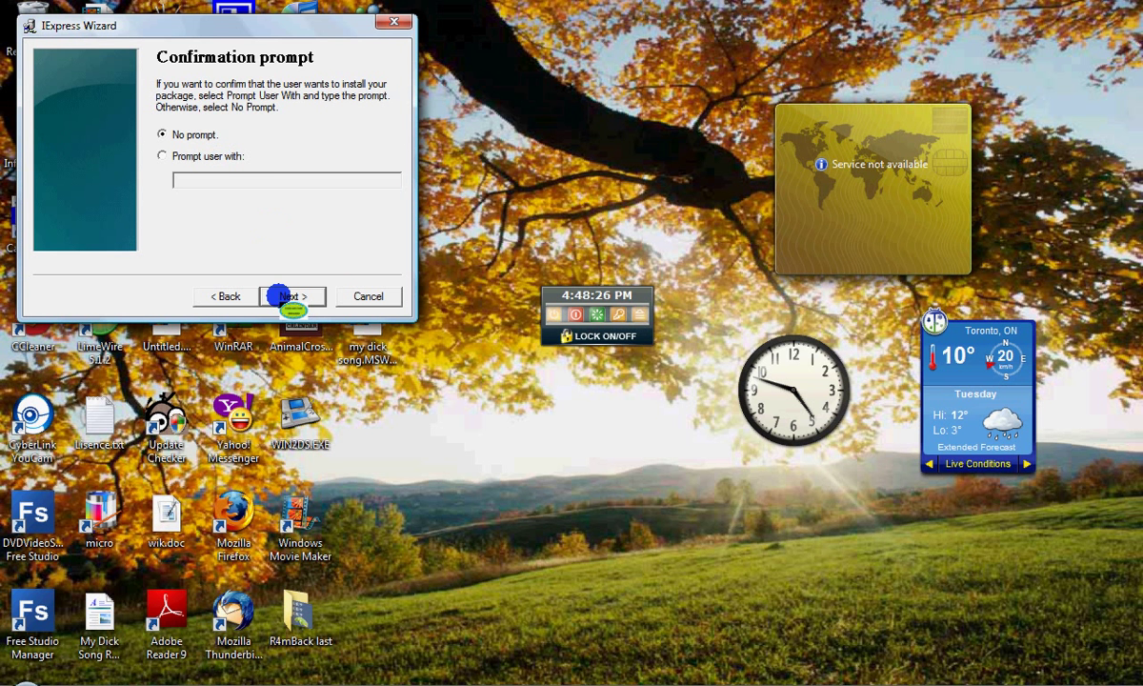
# Keep No prompt and 'Do not display a license' for the package
pyautogui.click(293, 296)
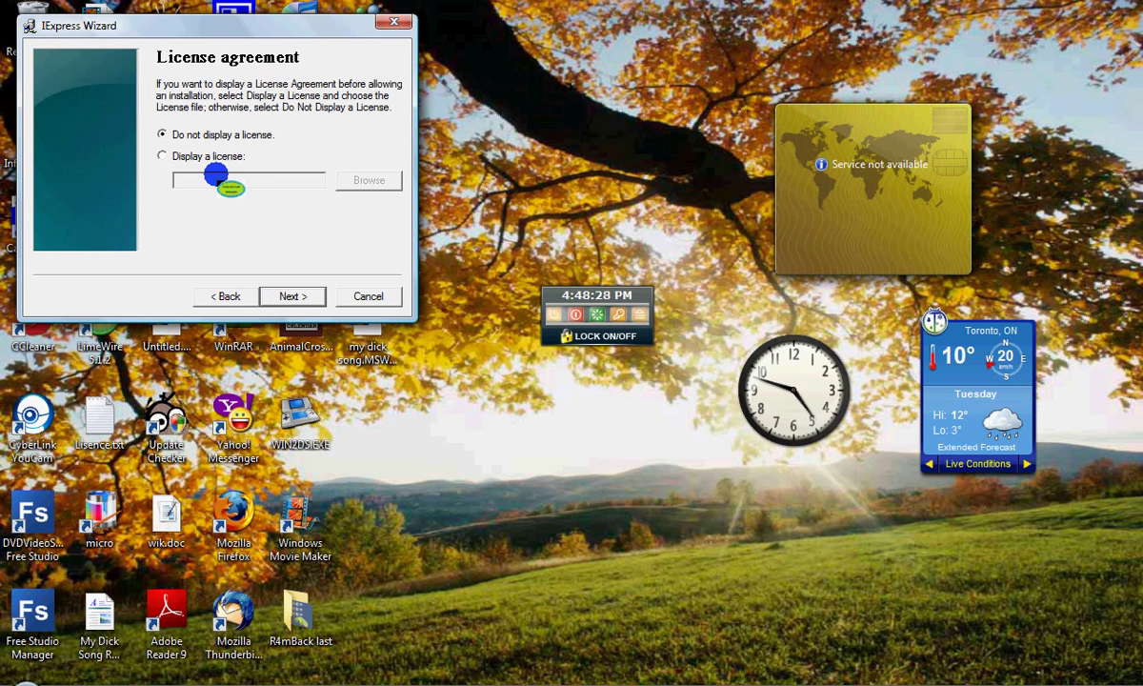
pyautogui.click(162, 155)
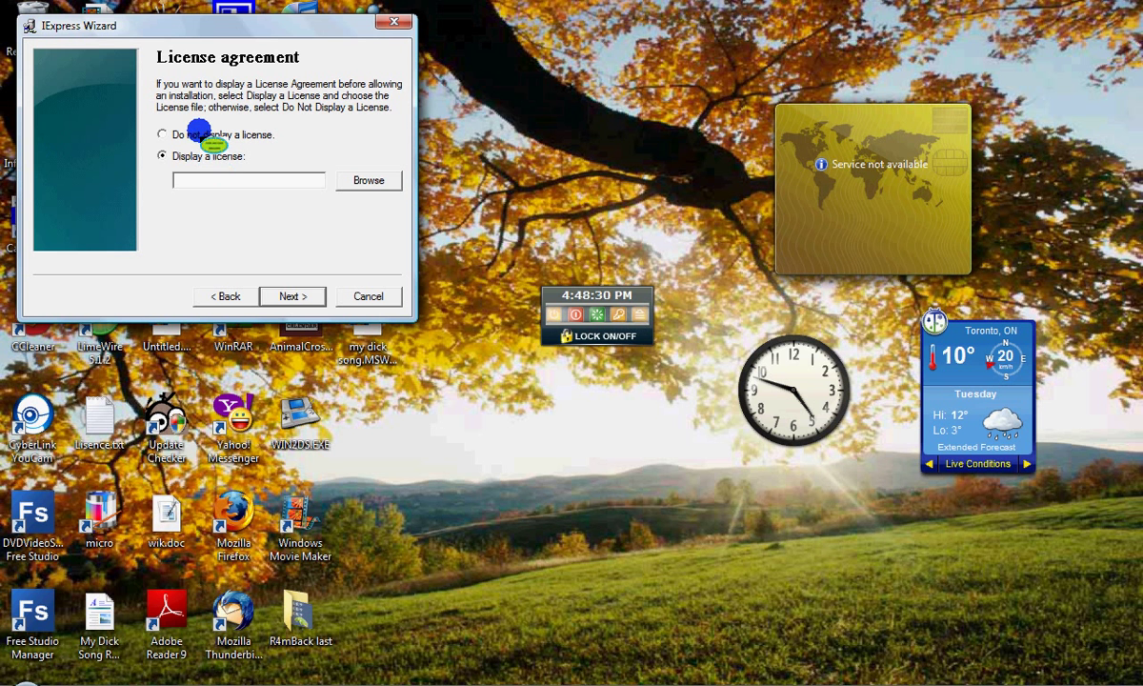
pyautogui.click(162, 134)
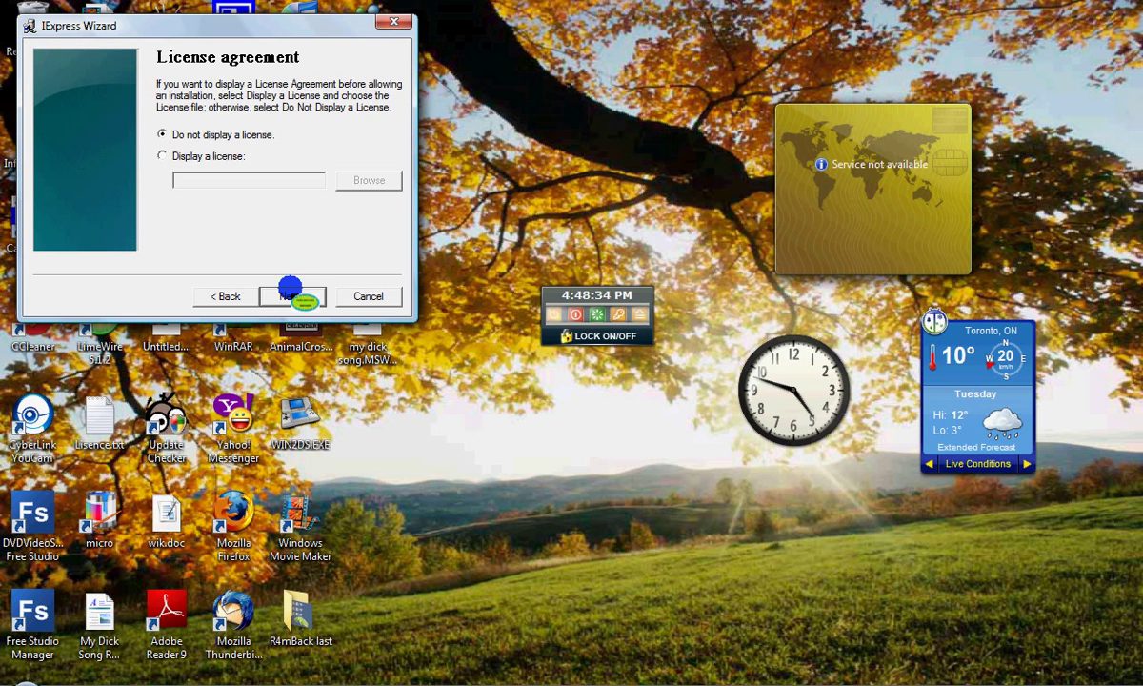
pyautogui.click(293, 296)
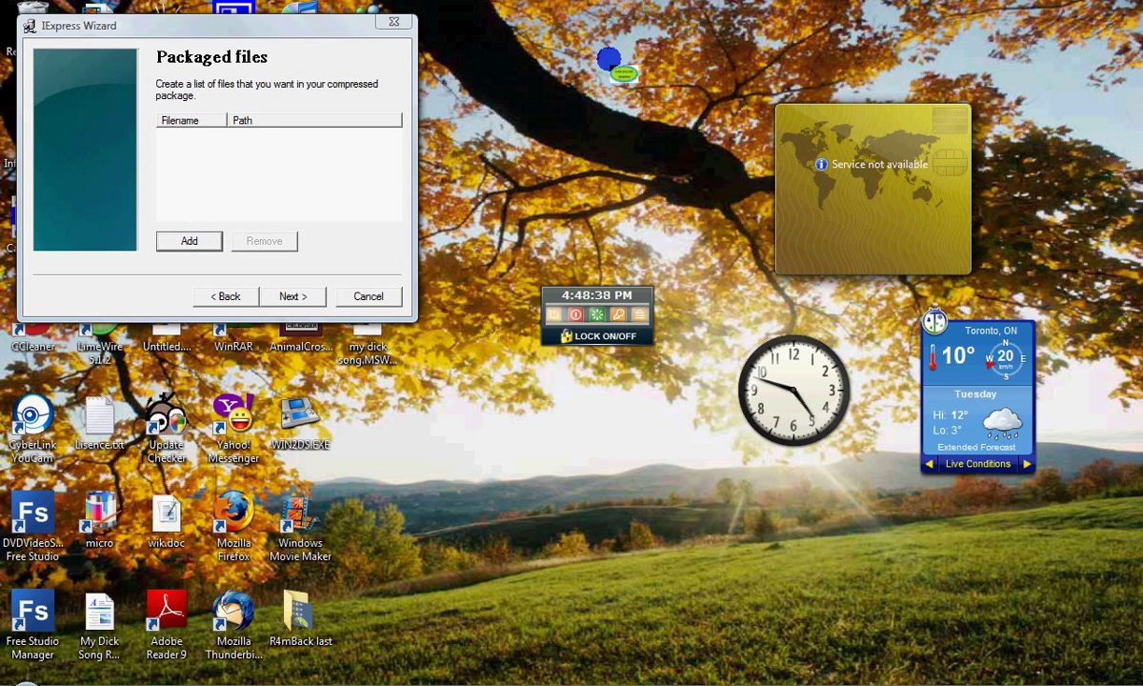
# Add the Internet Explorer and µTorrent.lnk shortcuts from the Desktop to the packaged files
pyautogui.click(189, 240)
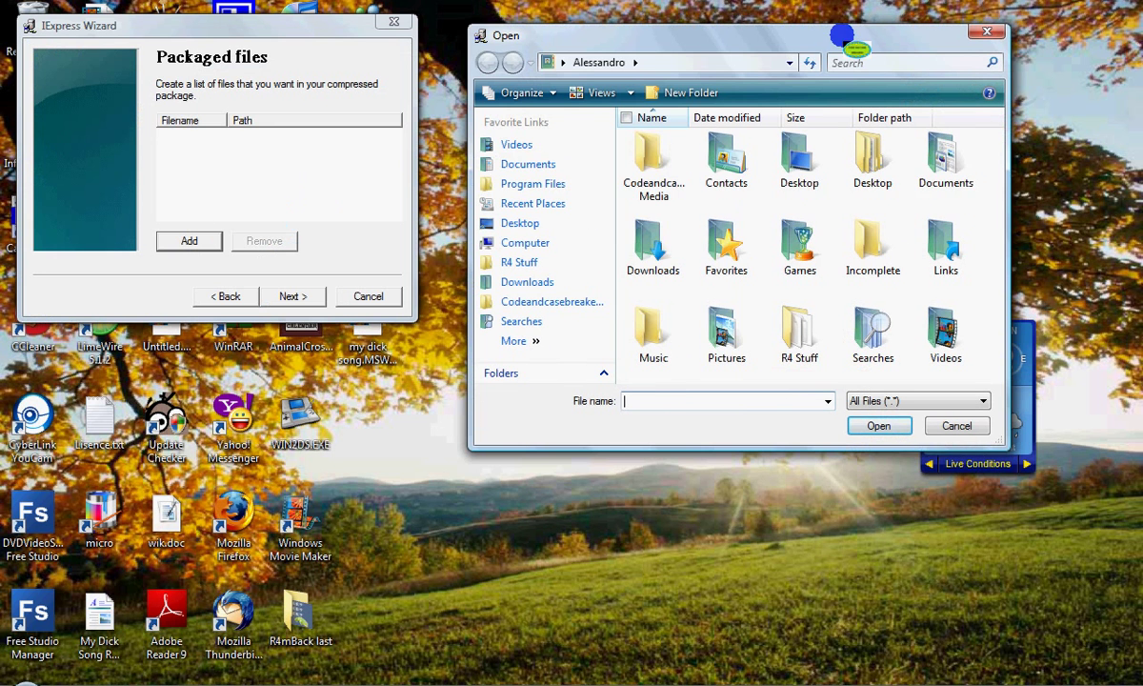
pyautogui.click(873, 157)
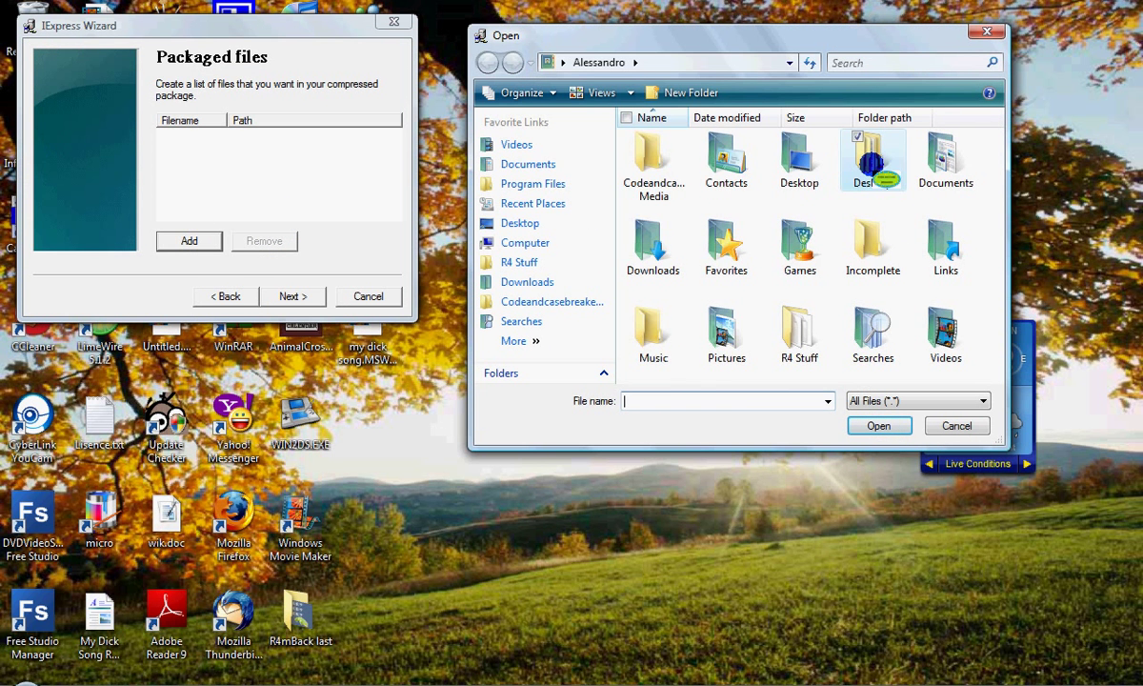
pyautogui.doubleClick(873, 157)
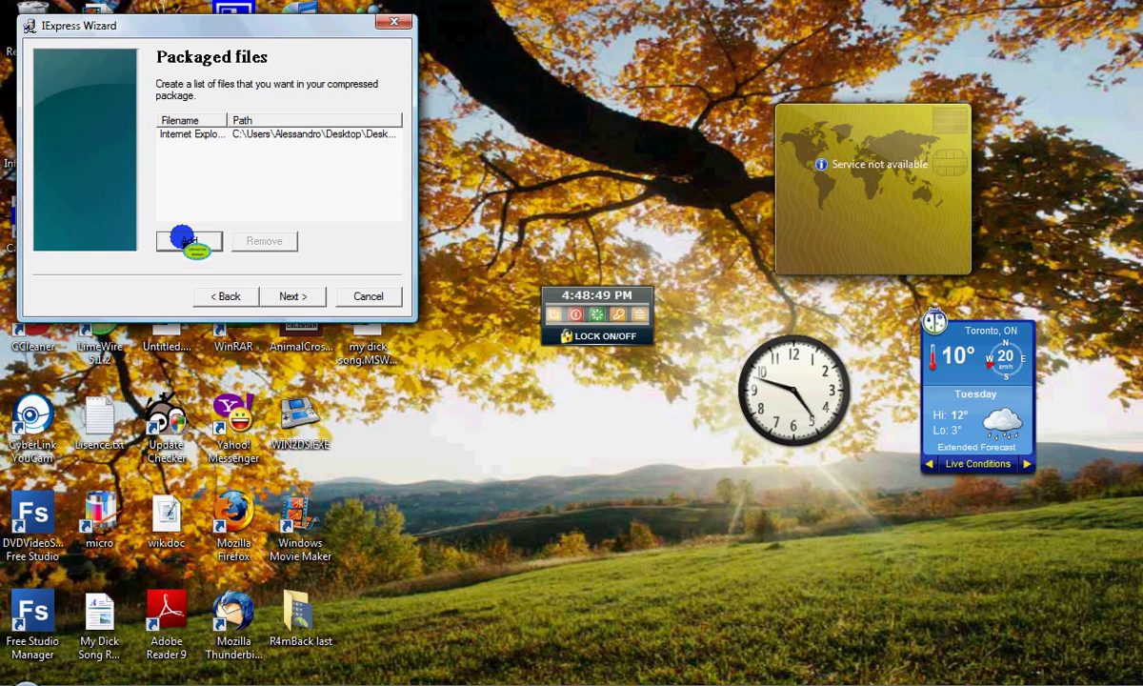
pyautogui.click(188, 240)
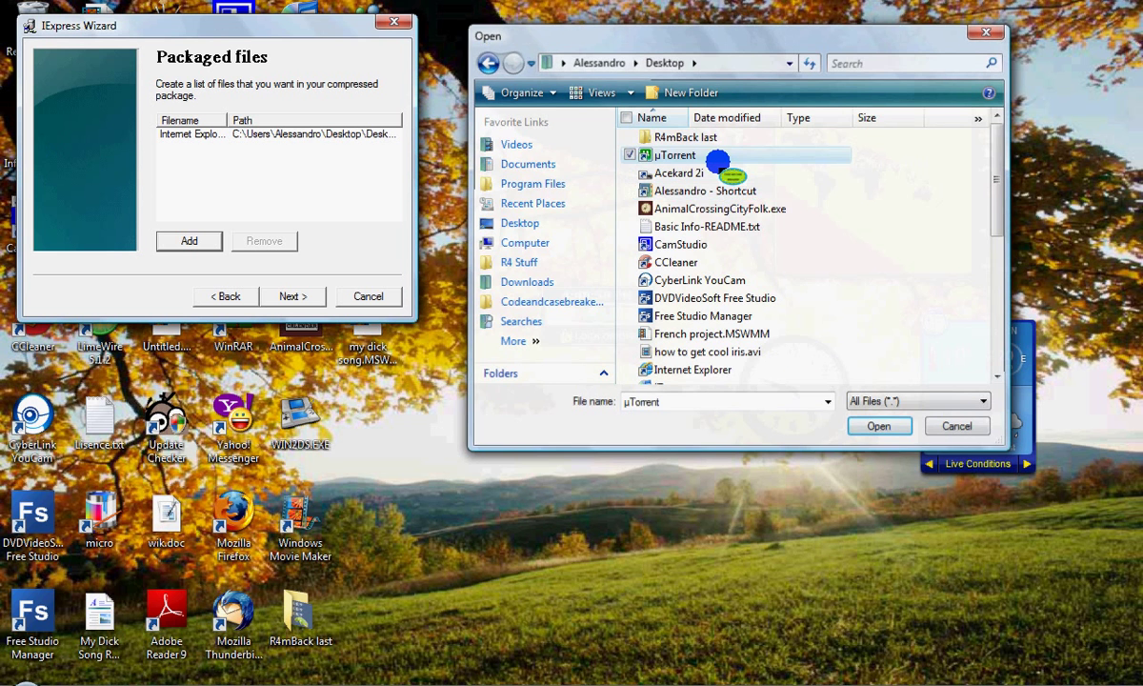
pyautogui.click(877, 426)
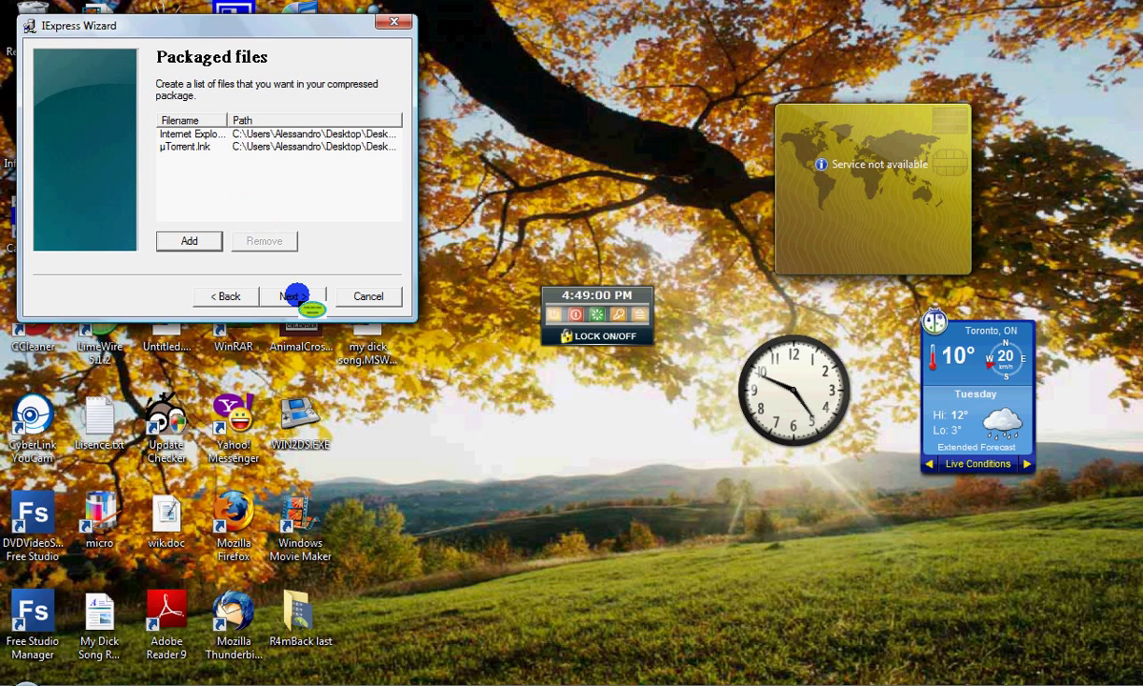
# Keep Default (recommended) for Show window and advance to Finished message
pyautogui.click(291, 296)
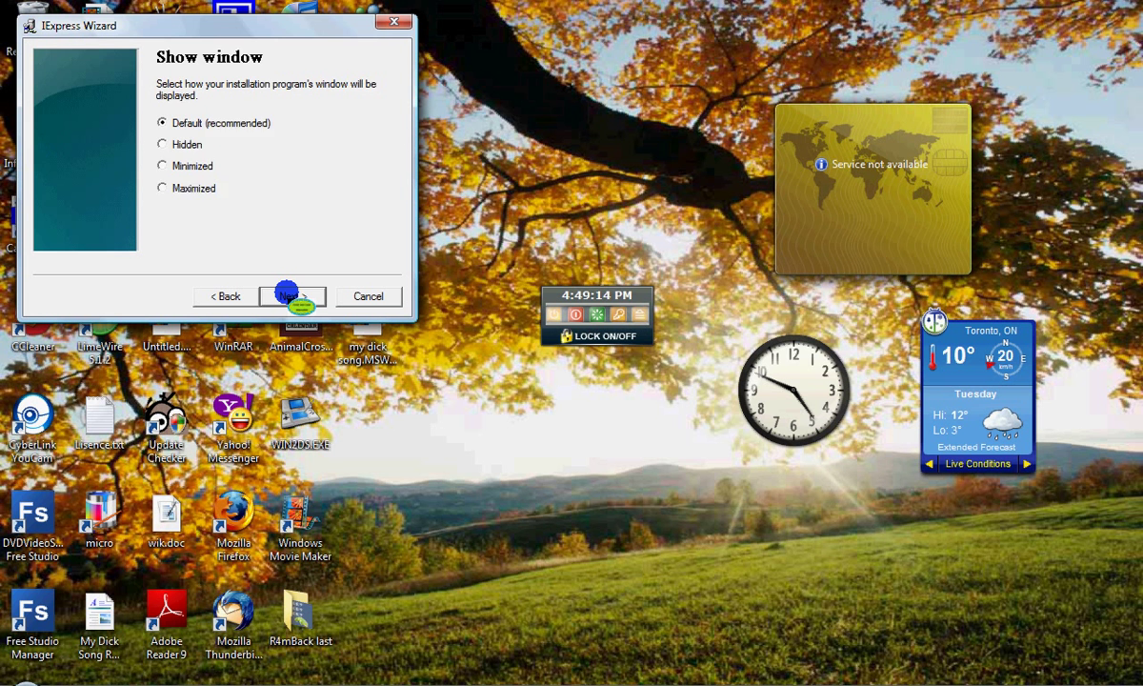
pyautogui.click(292, 296)
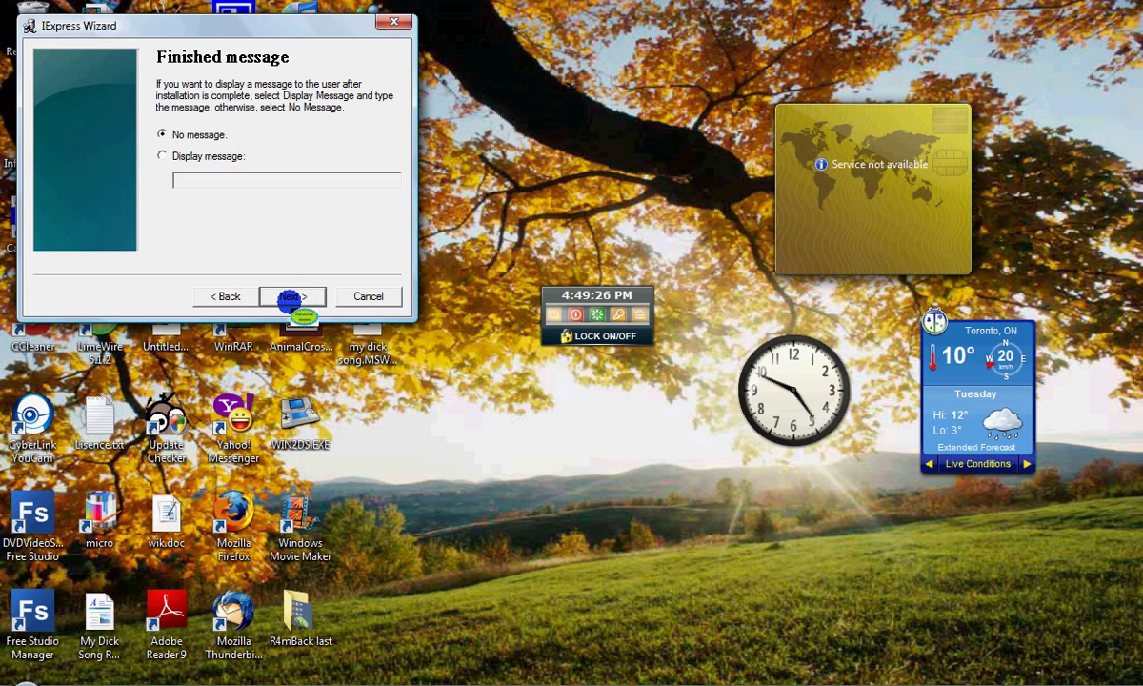
# With no finished message, set the package target to C:\Users\Alessandro\exe file.EXE
pyautogui.click(292, 297)
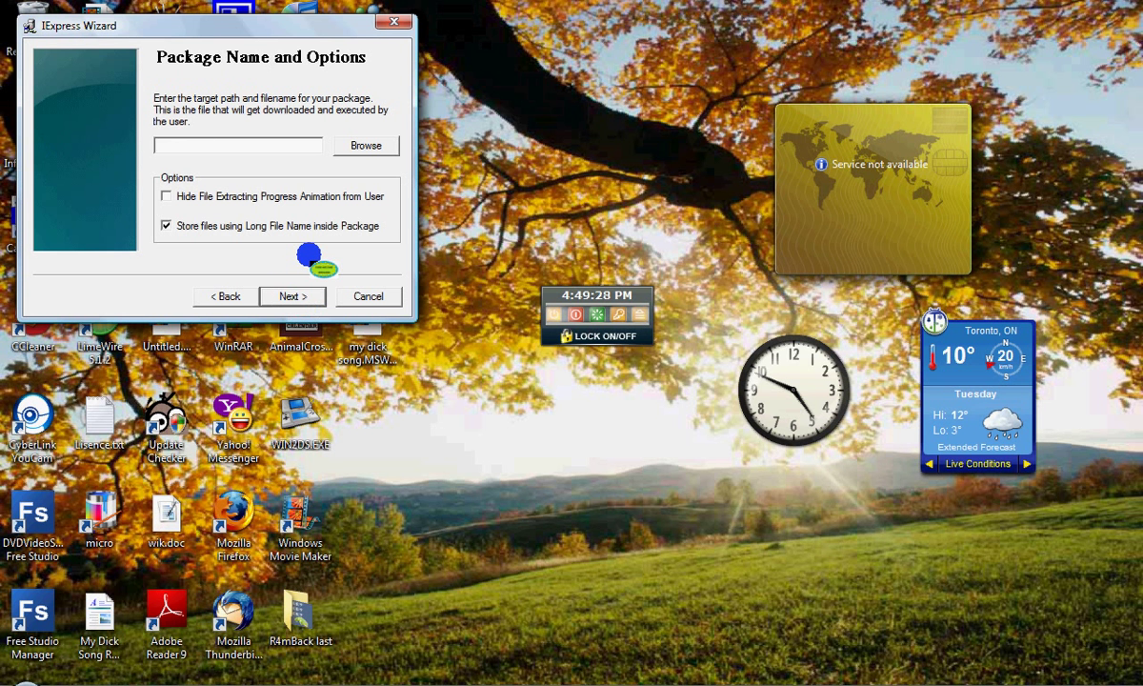
pyautogui.moveTo(286, 162)
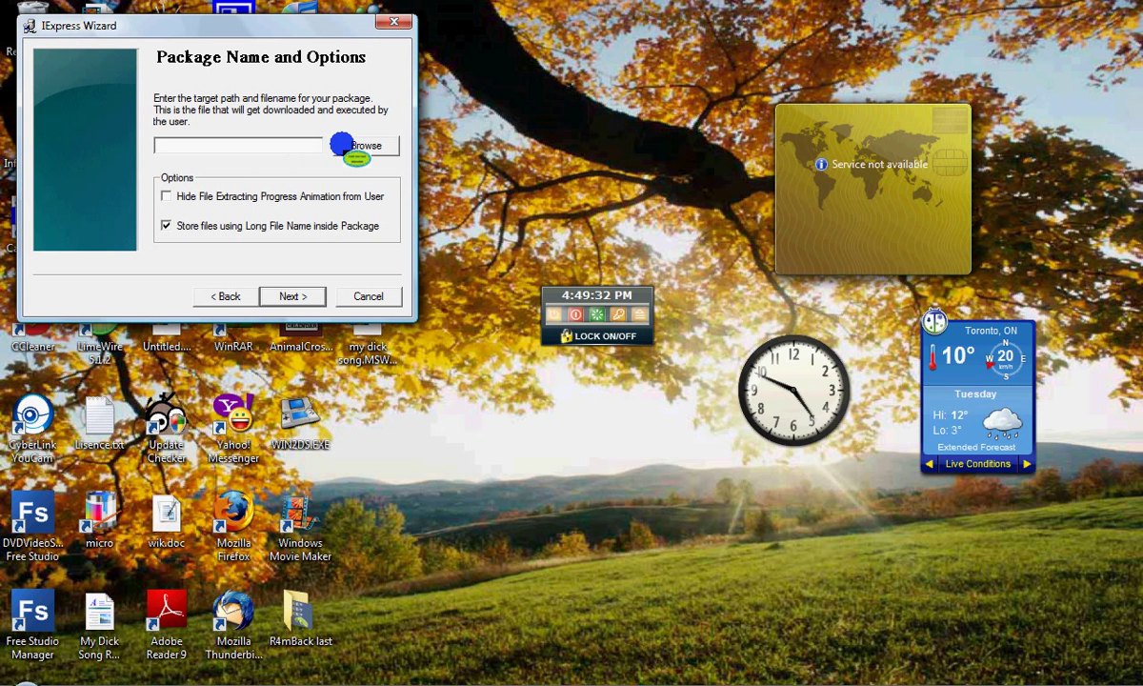
pyautogui.click(365, 145)
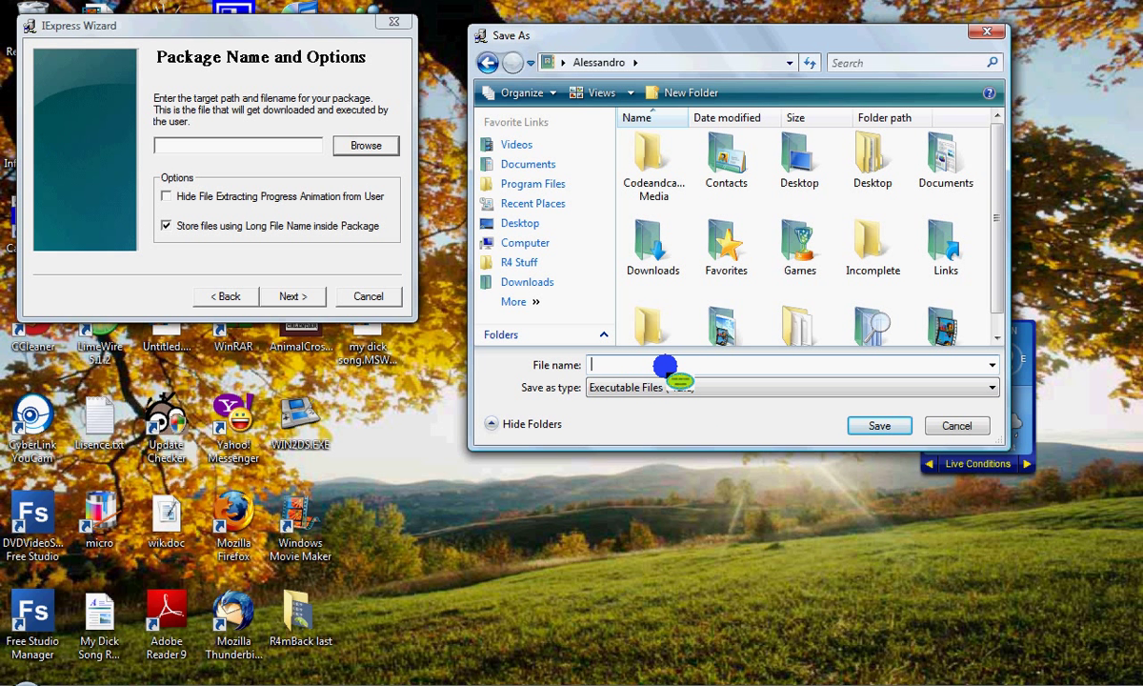
pyautogui.write('exe file')
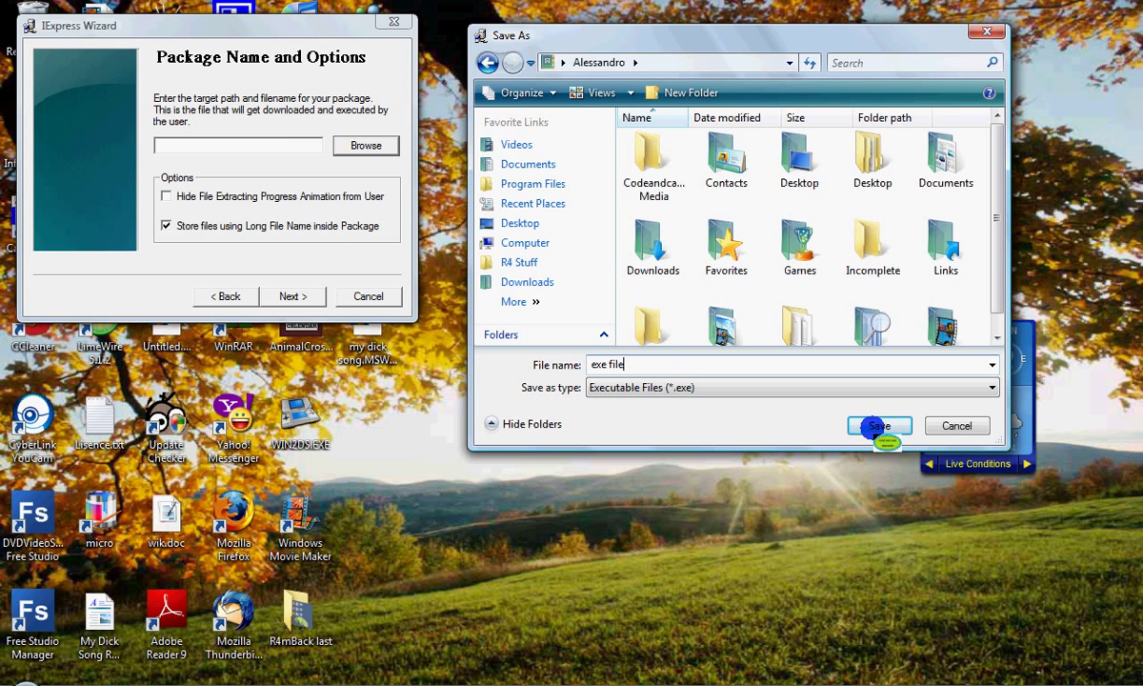
pyautogui.click(878, 425)
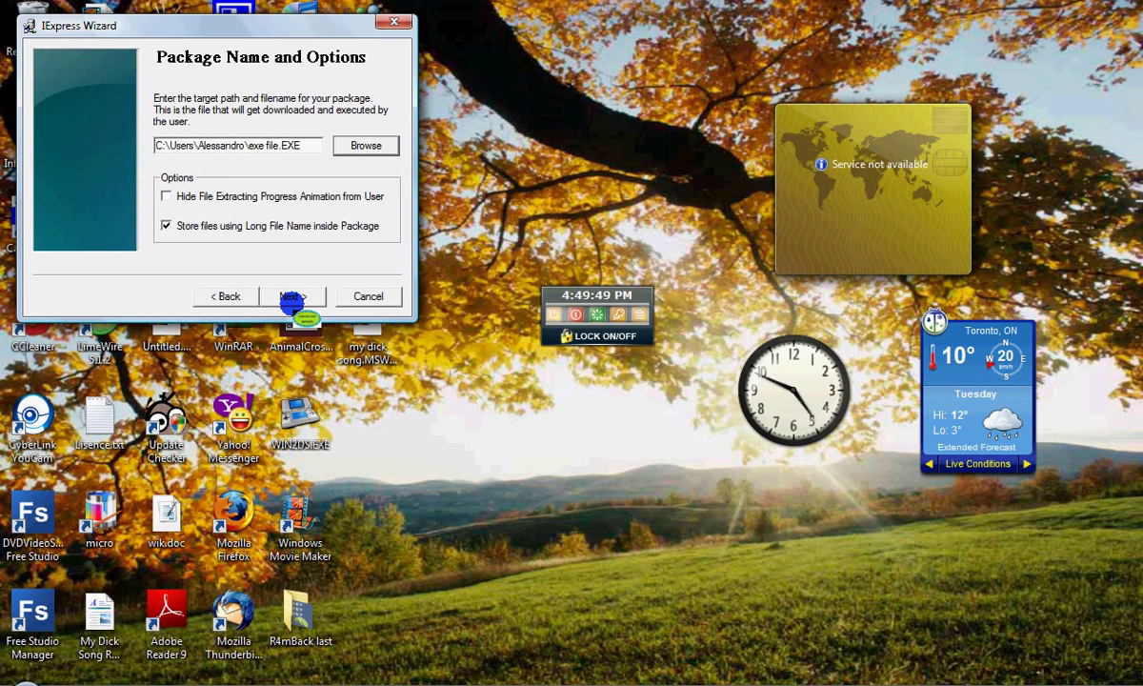
pyautogui.click(289, 296)
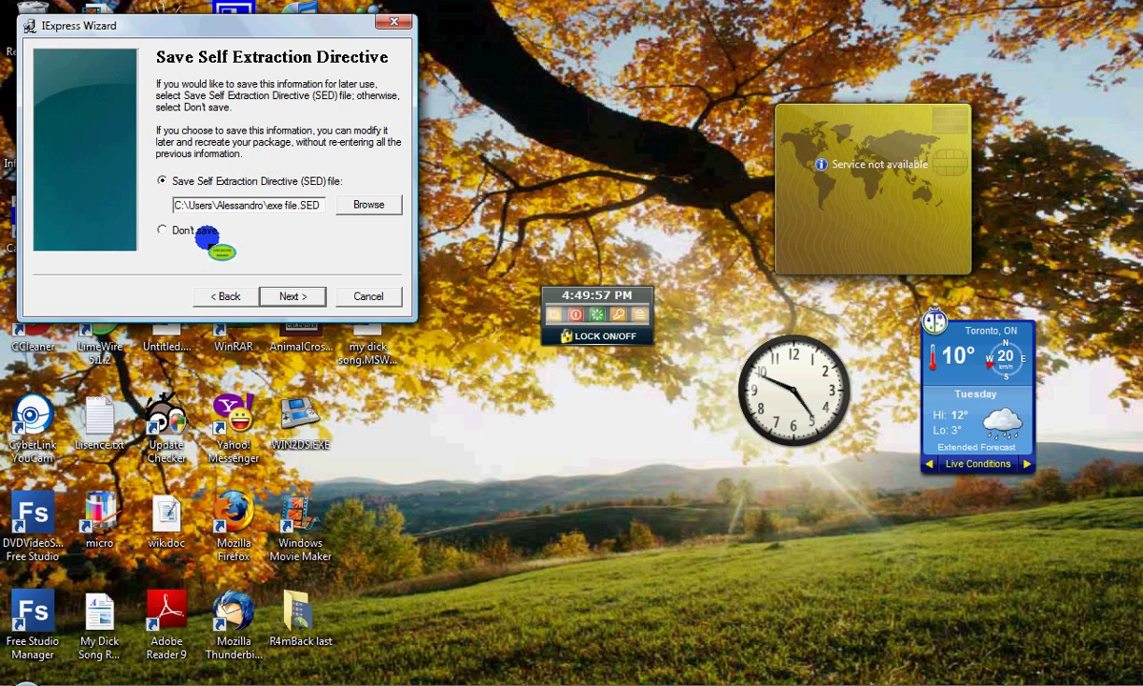
# Choose Don't save for the directive file, build the package, and finish the wizard
pyautogui.click(163, 230)
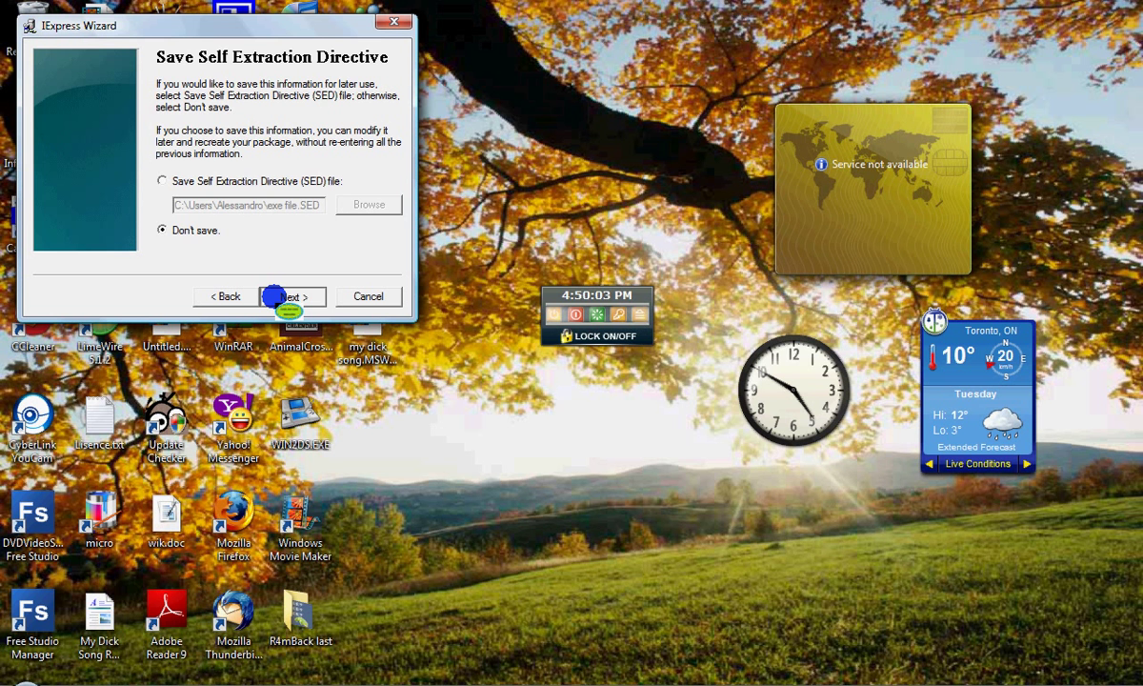
pyautogui.click(290, 296)
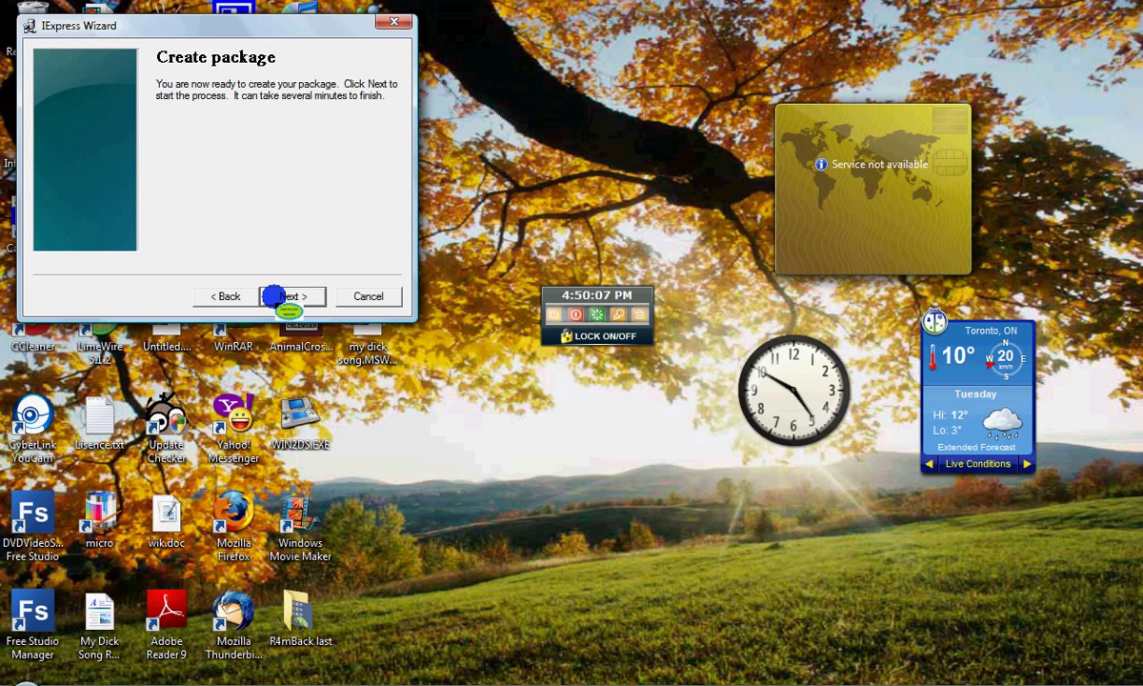
pyautogui.click(290, 296)
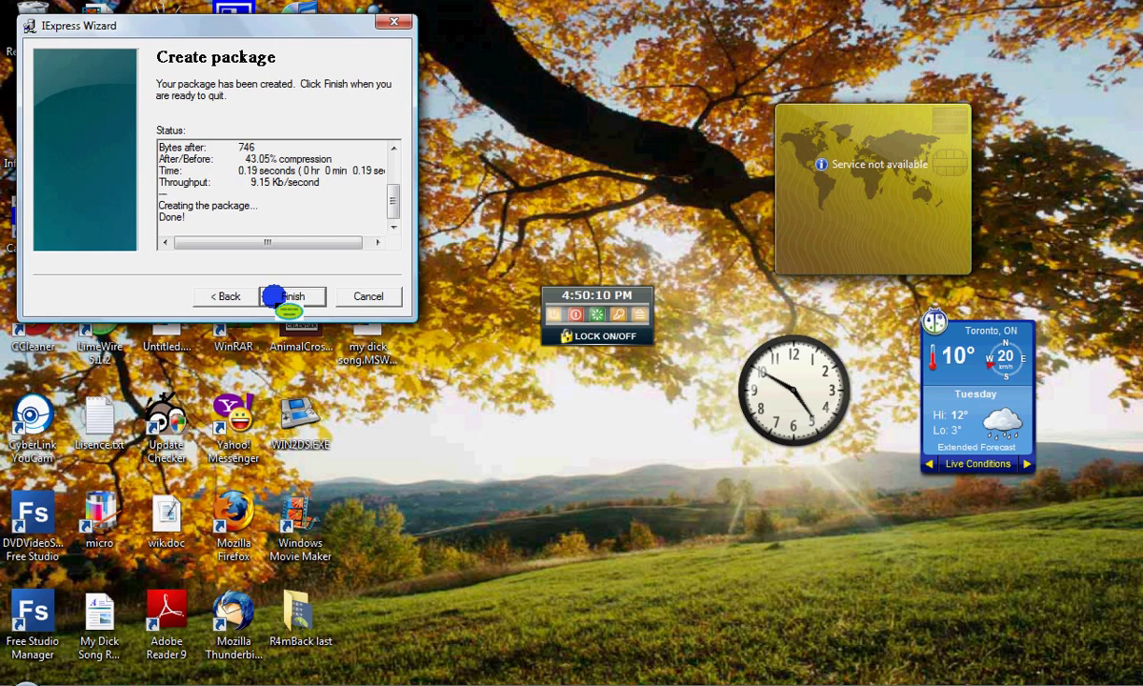
pyautogui.click(287, 296)
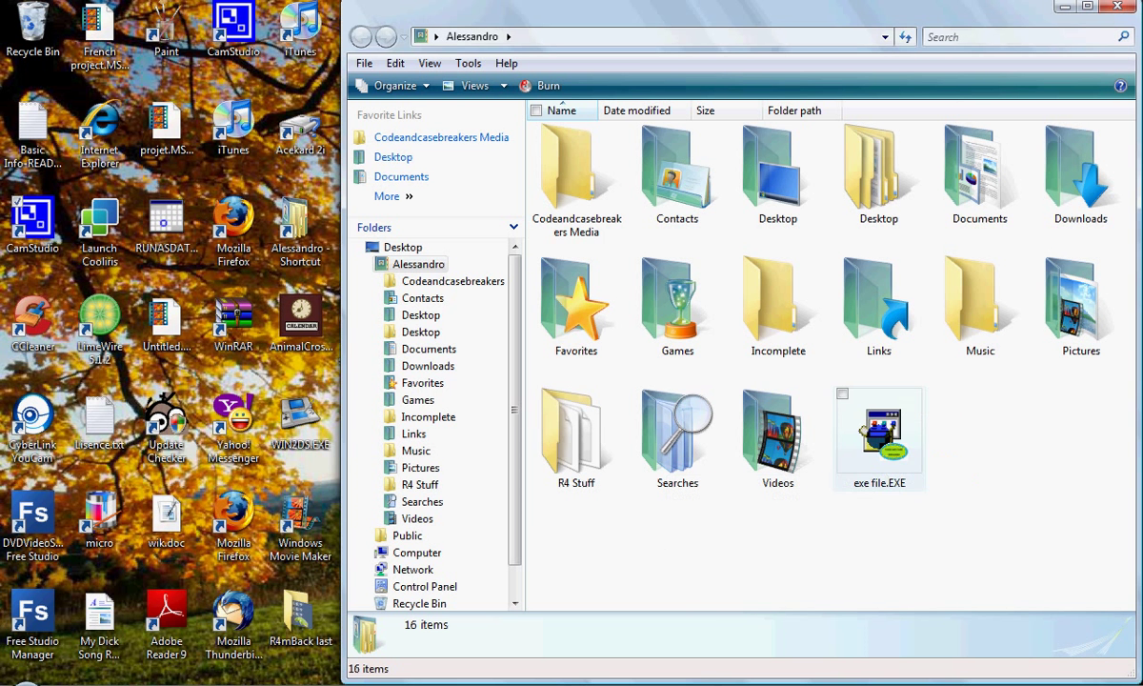
# Run exe file.EXE from the Alessandro folder in Windows Explorer
pyautogui.doubleClick(878, 430)
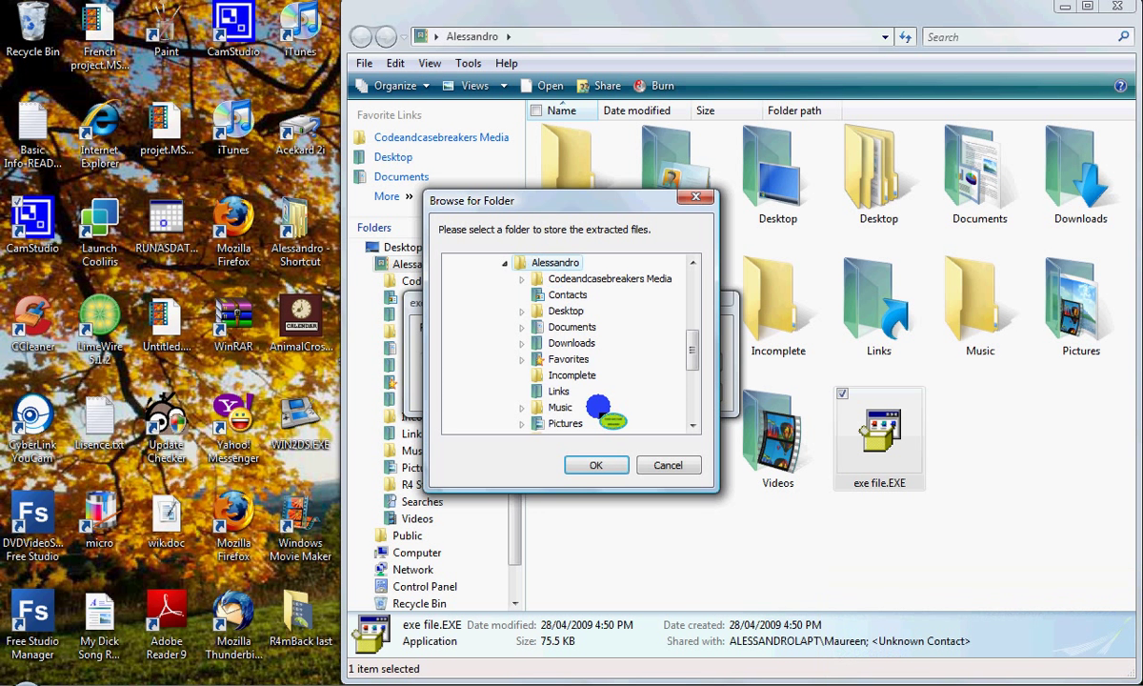
# Extract the shortcuts into C:\Users\Alessandro and inspect the µTorrent shortcut's details
pyautogui.click(595, 465)
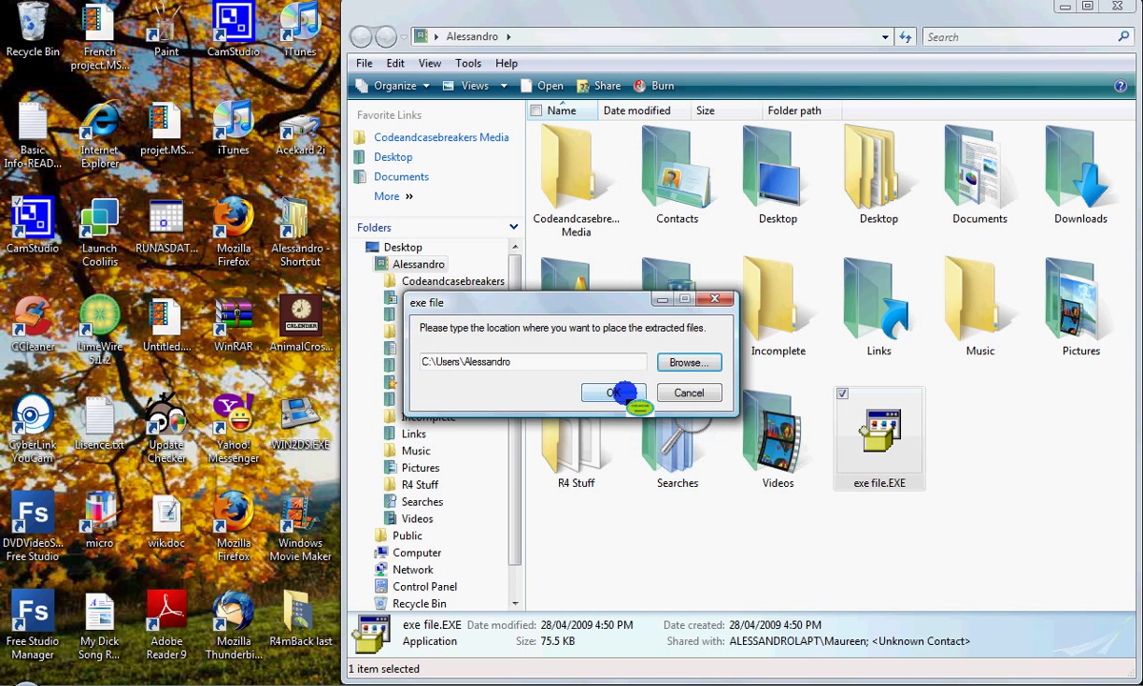
pyautogui.click(614, 392)
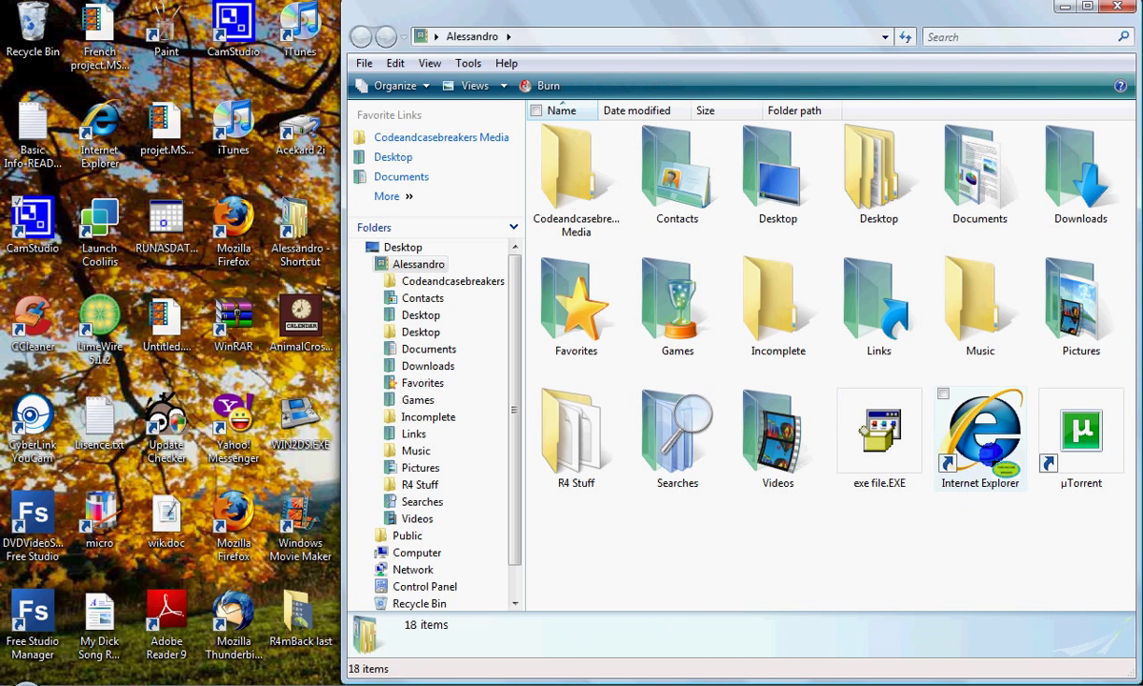
pyautogui.click(1080, 430)
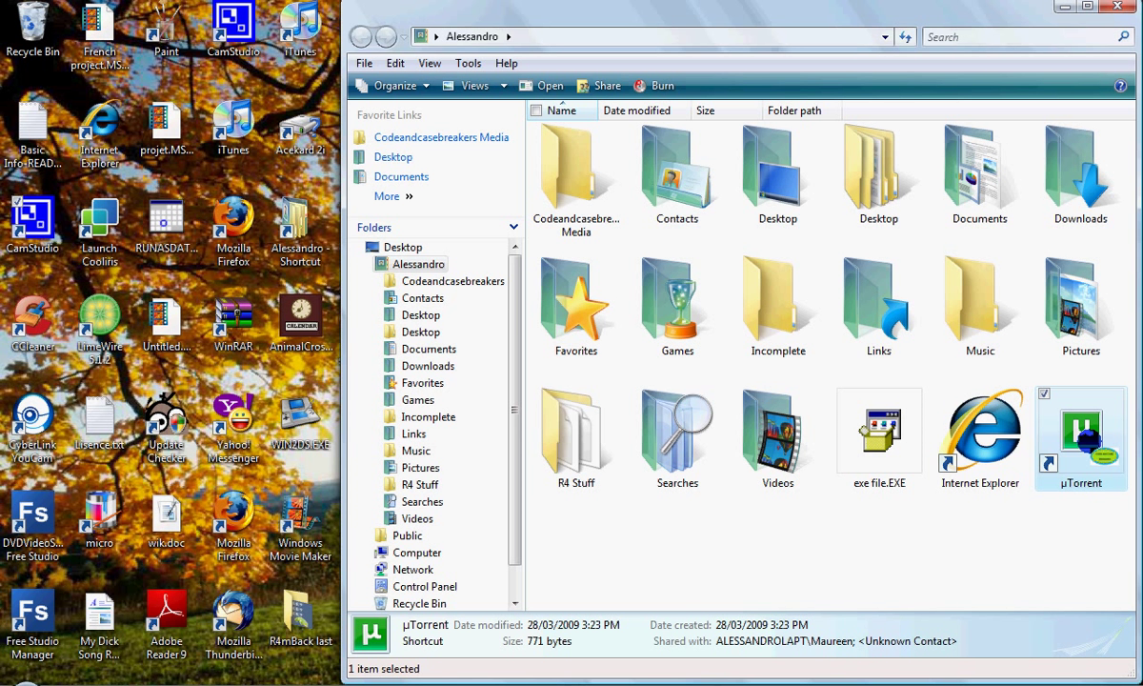
pyautogui.moveTo(979, 433)
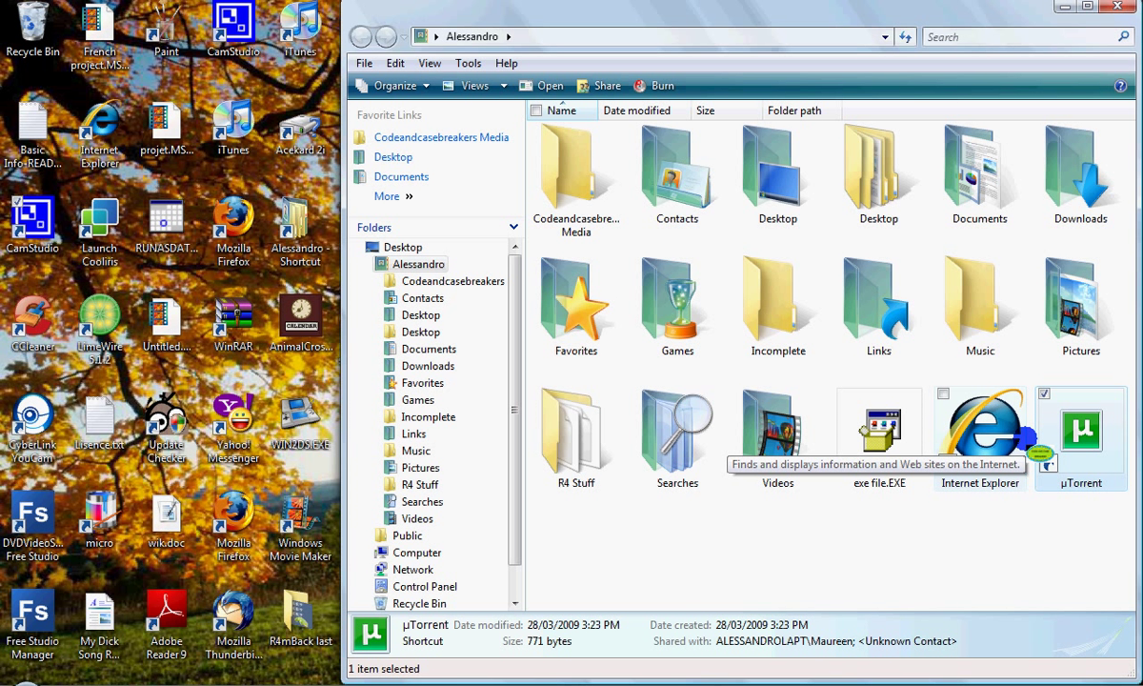